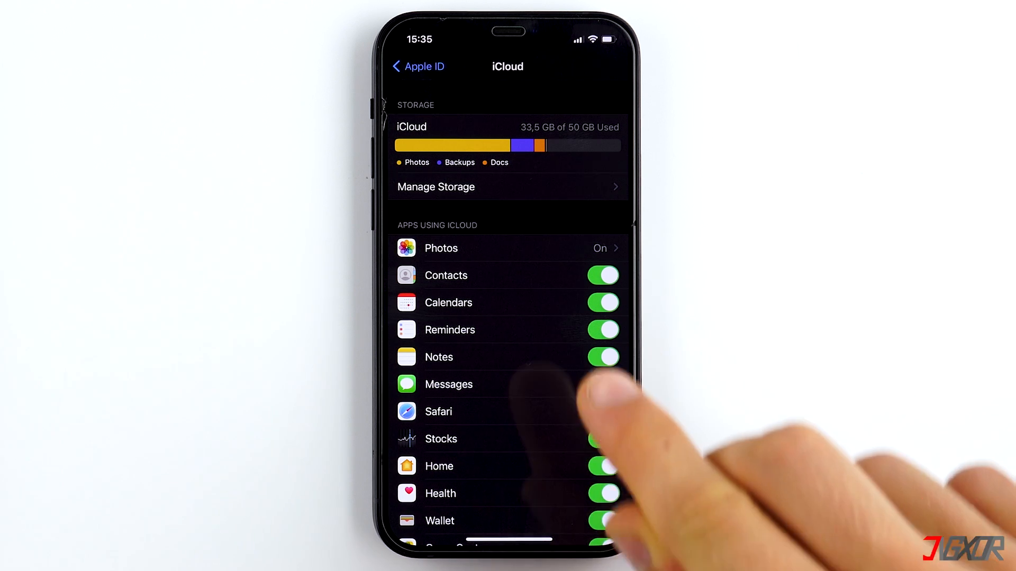
# Open iCloud storage management, then head back to the iPhone home screen.
pyautogui.click(603, 384)
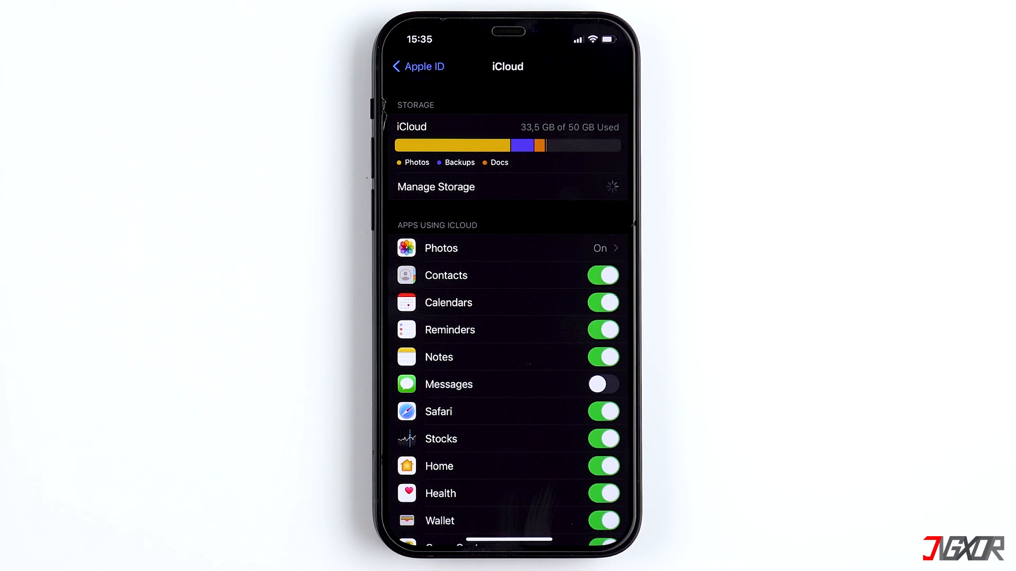
pyautogui.click(435, 187)
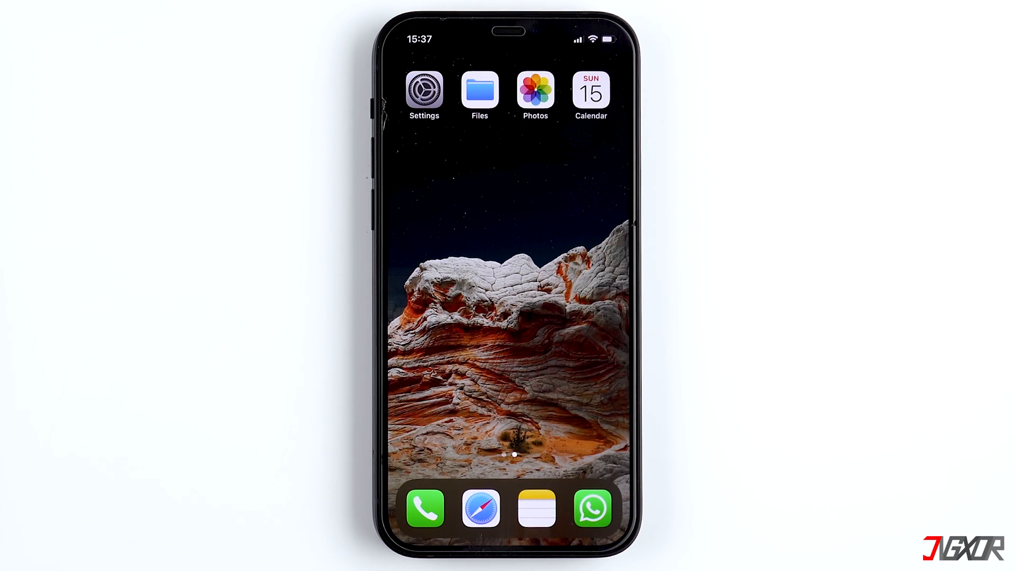
# Open Settings, go into iCloud, and view Manage Storage's per-app usage.
pyautogui.click(423, 91)
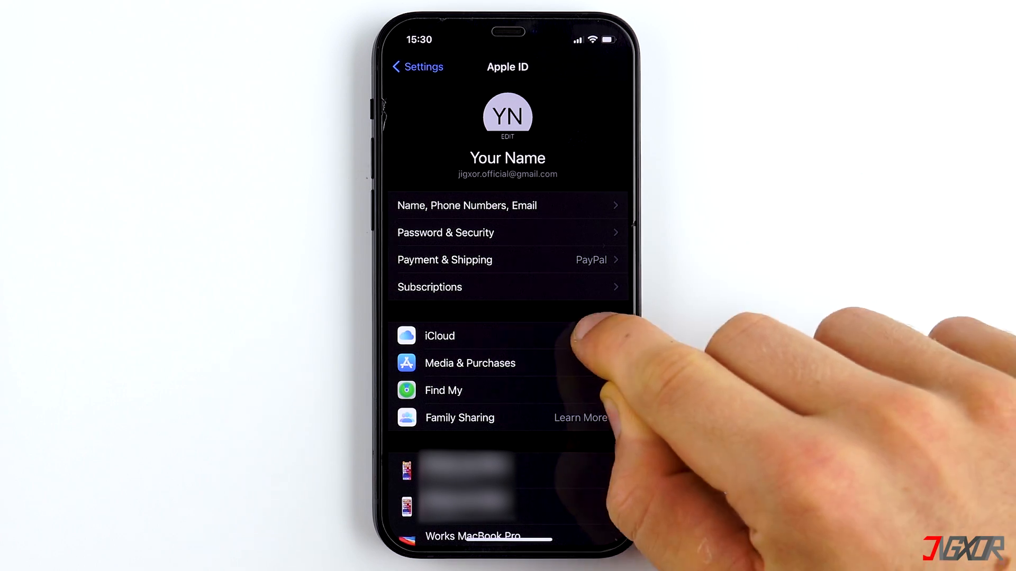
pyautogui.click(460, 336)
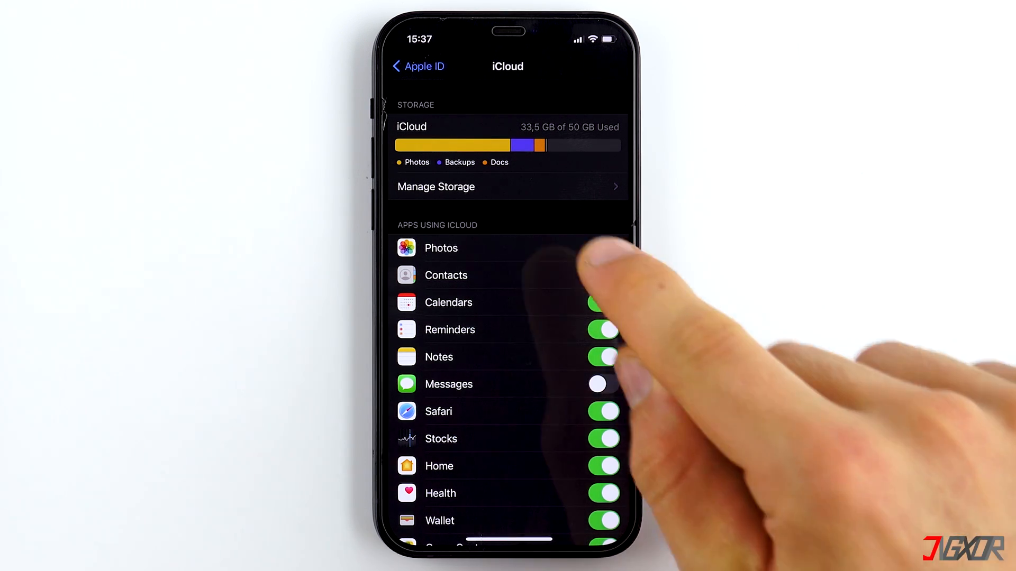
pyautogui.click(436, 186)
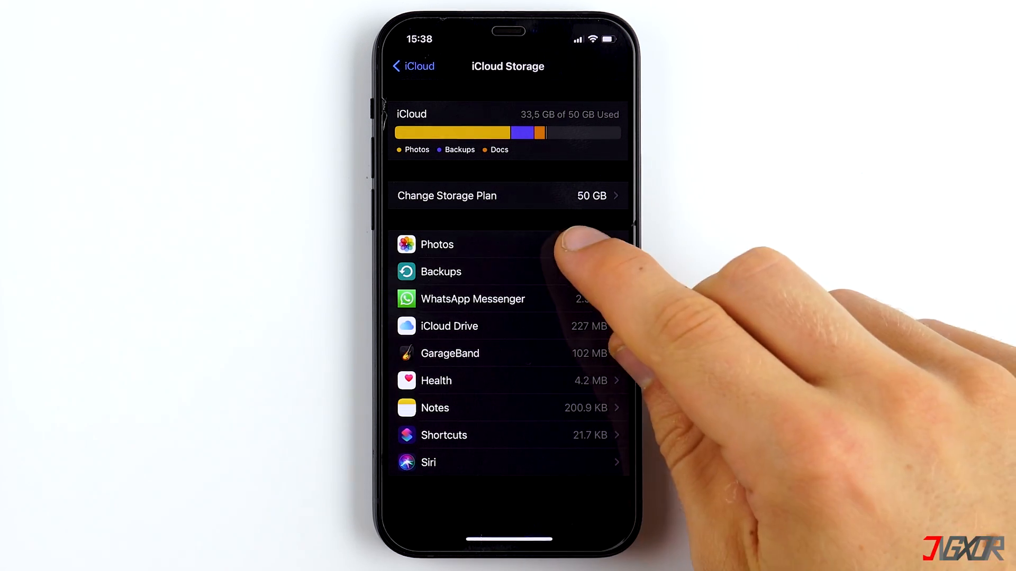
pyautogui.click(437, 244)
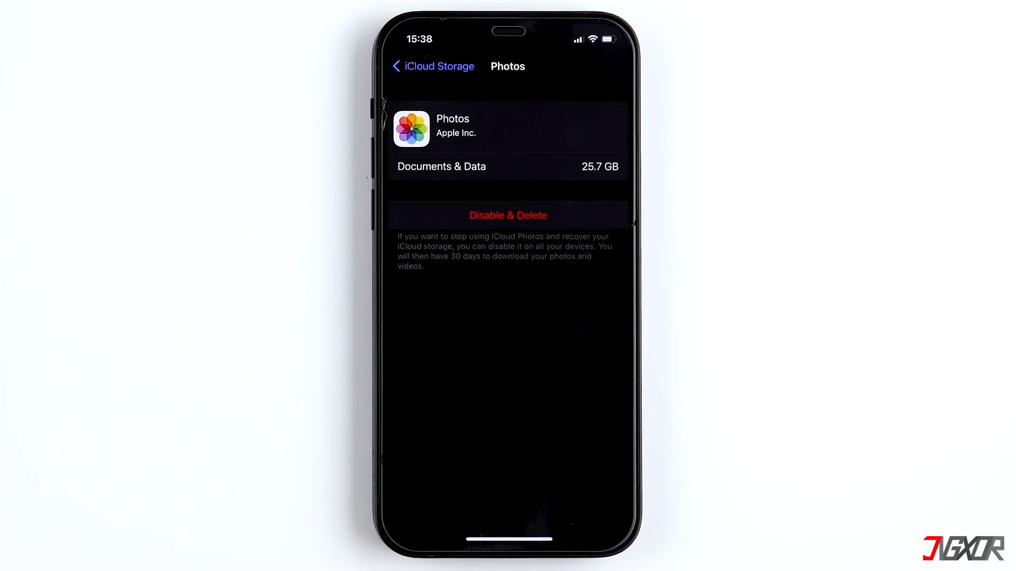
pyautogui.click(508, 215)
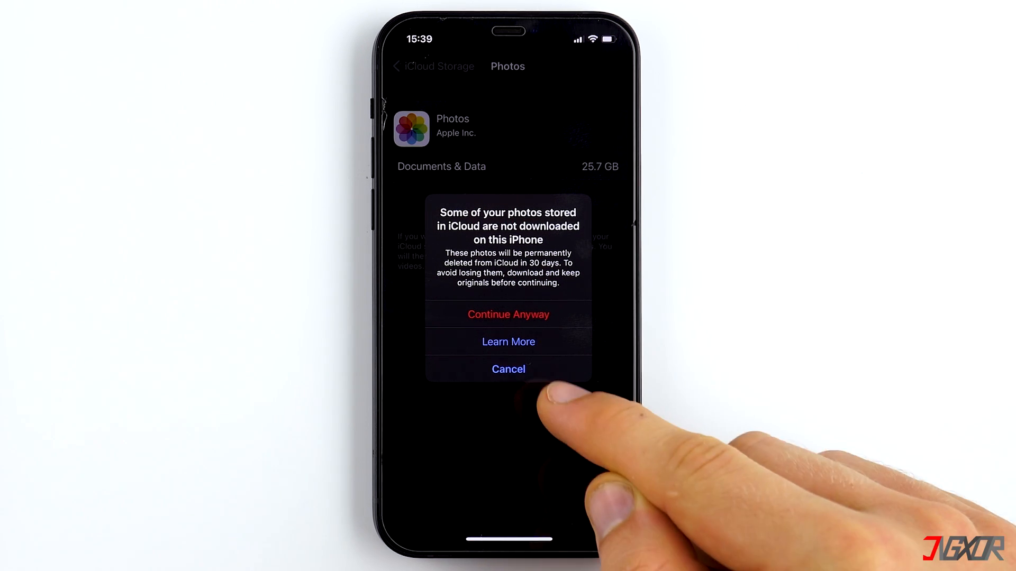
pyautogui.click(509, 369)
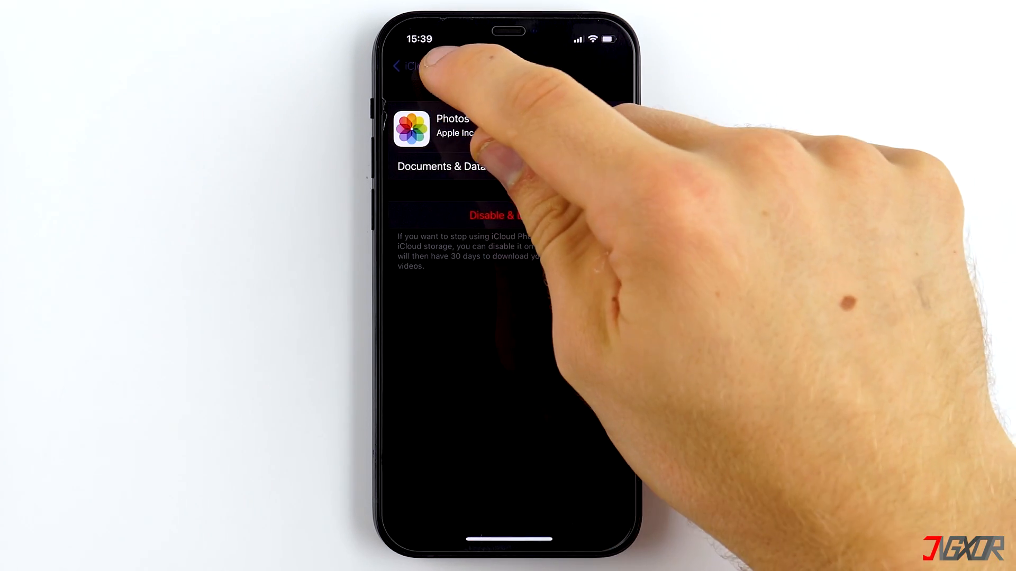
pyautogui.click(401, 66)
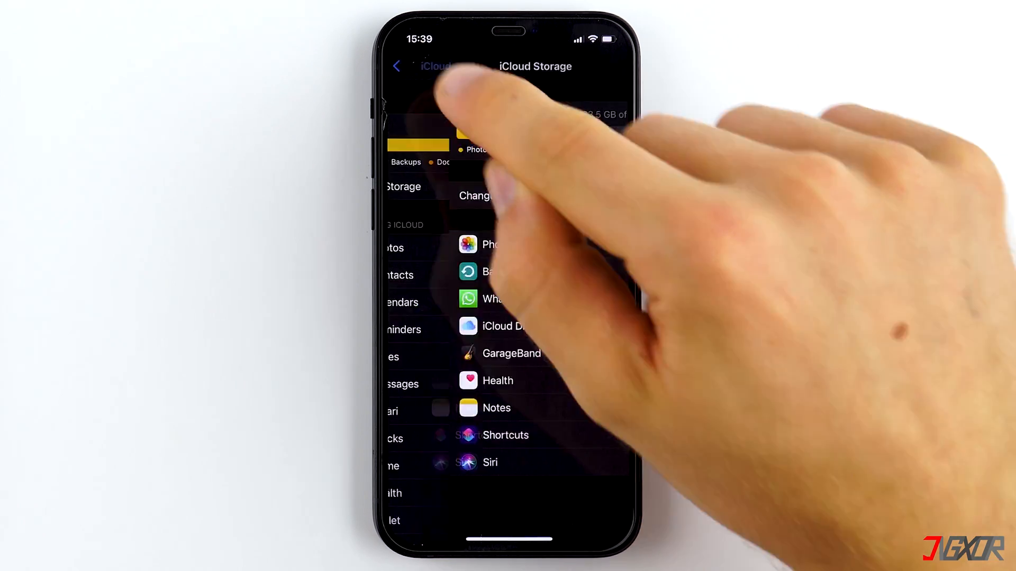
# Return to the iCloud app list and switch off iCloud Photos syncing.
pyautogui.click(489, 244)
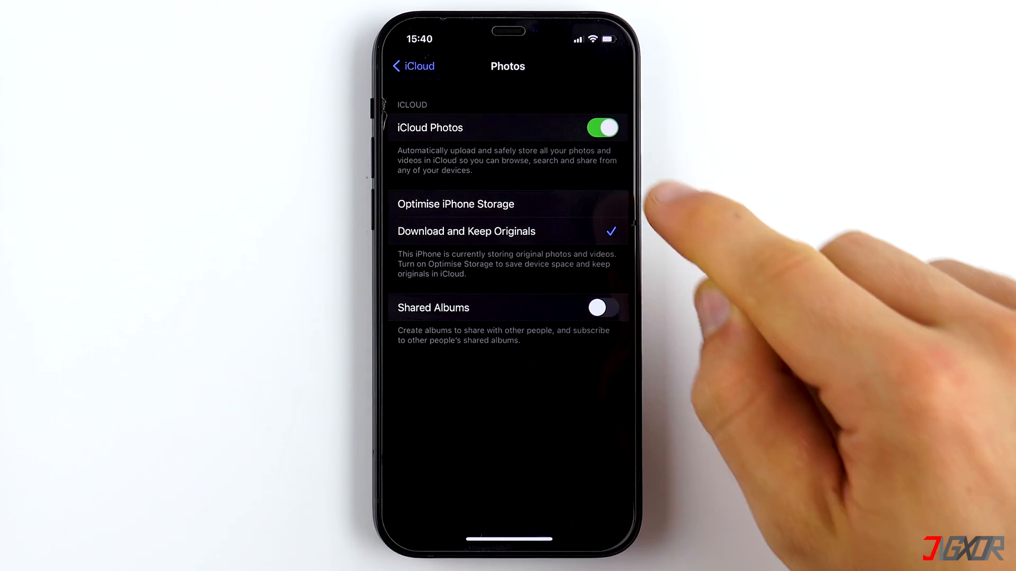
pyautogui.click(601, 127)
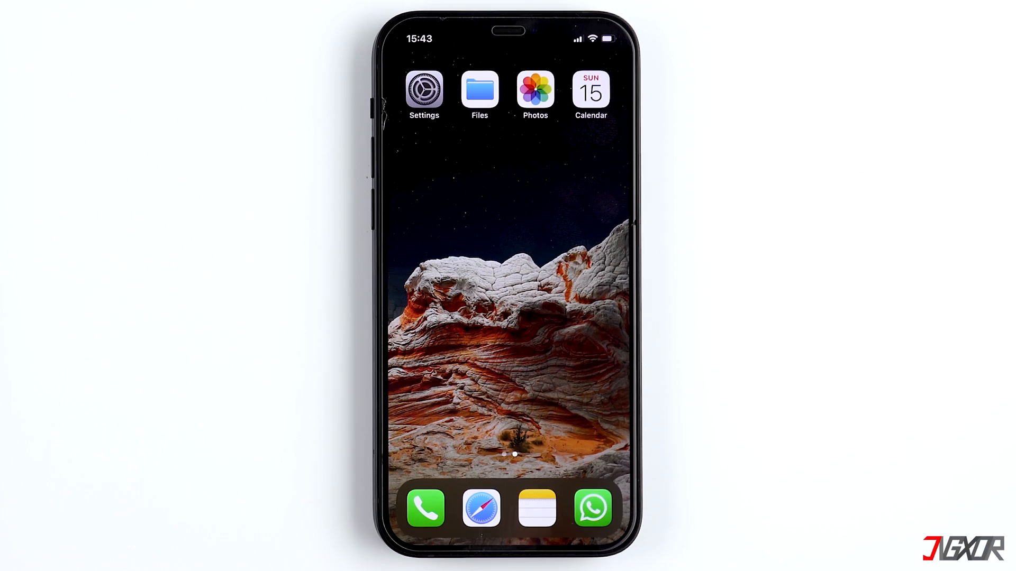
# Reopen Settings, Apple ID, iCloud, then the Manage Storage breakdown.
pyautogui.click(423, 90)
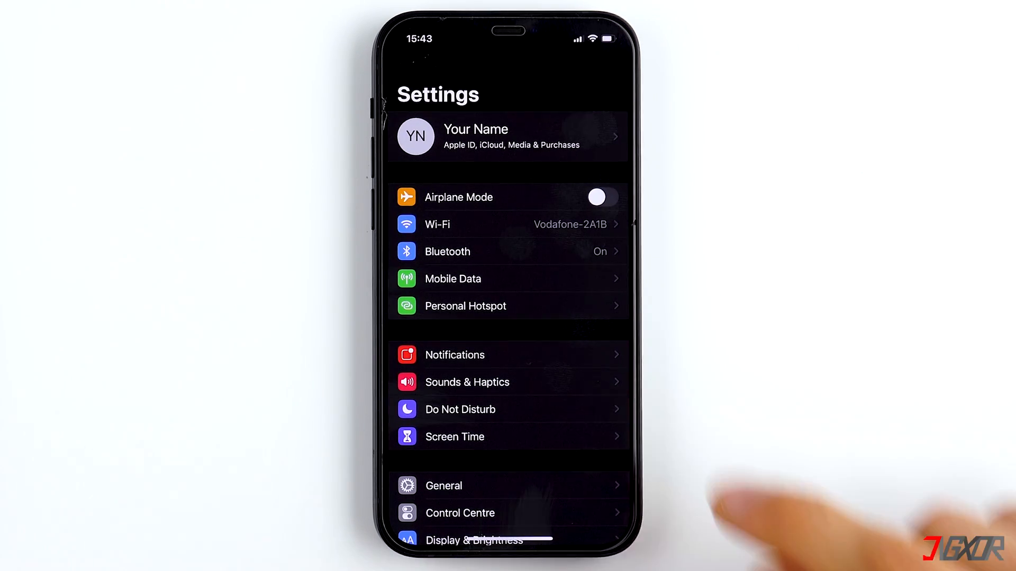
pyautogui.click(508, 137)
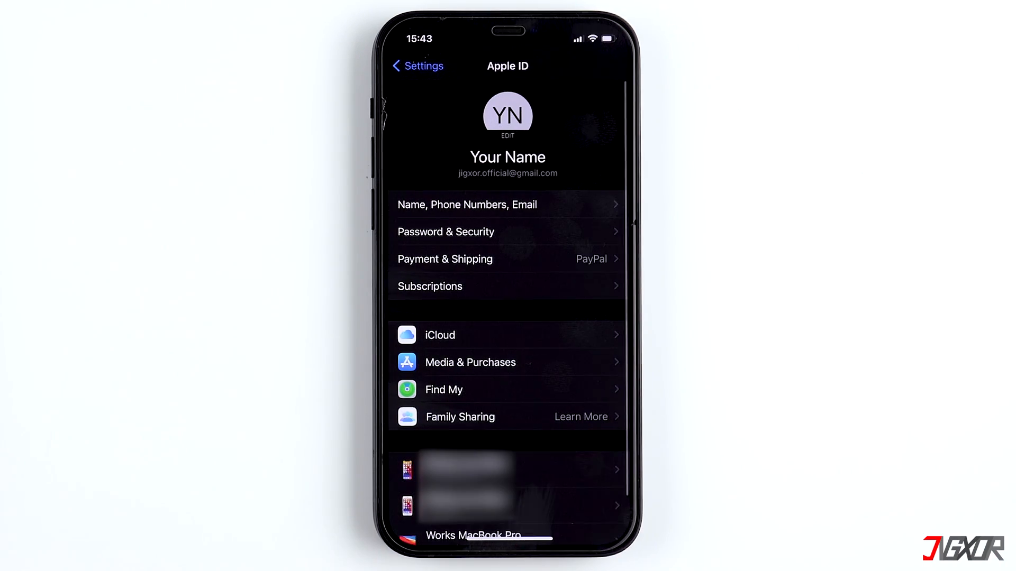
pyautogui.click(440, 335)
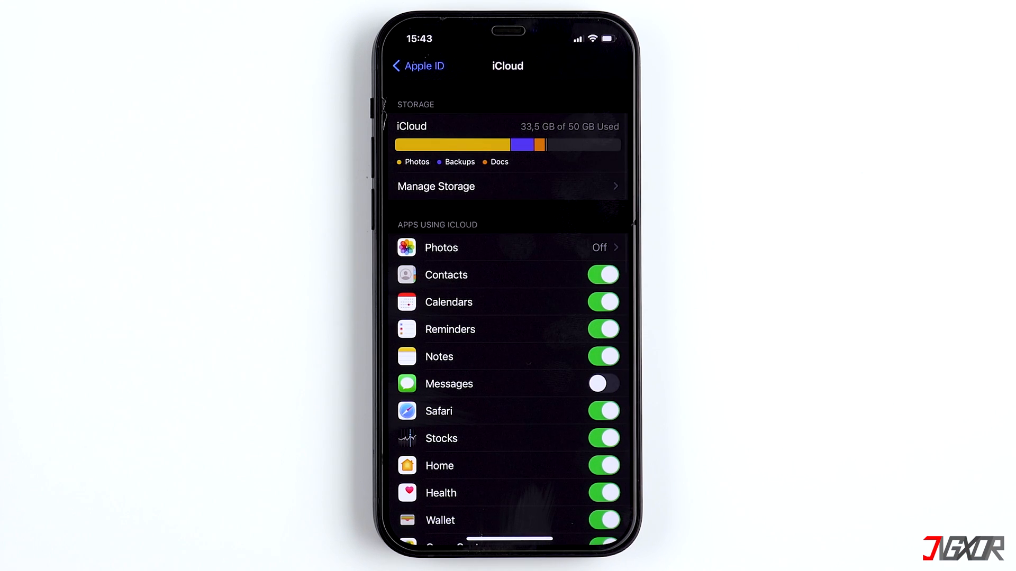
pyautogui.click(436, 186)
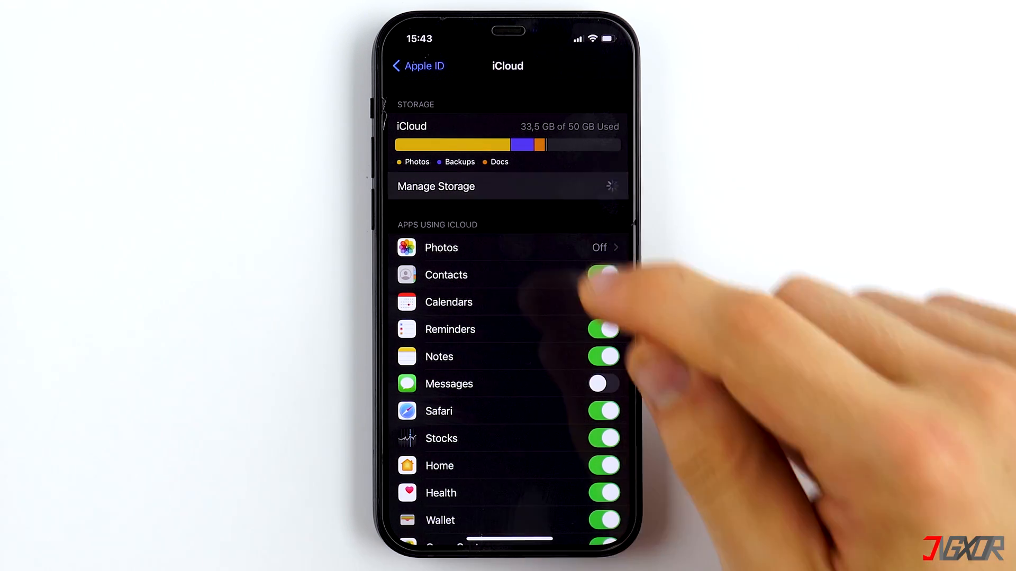
pyautogui.click(436, 187)
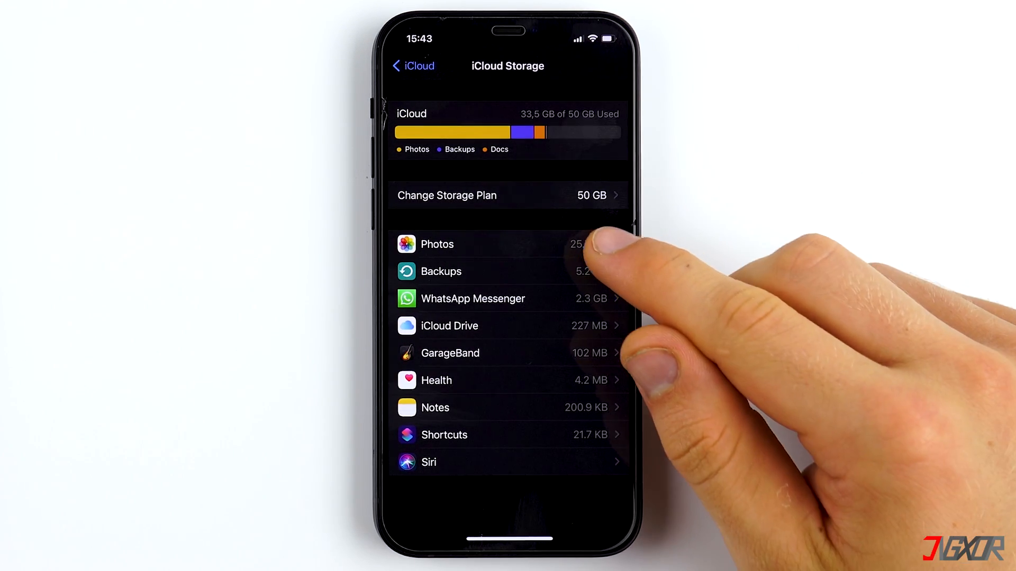
# Disable and delete the 25.7 GB of Photos data, confirming the removal.
pyautogui.click(437, 244)
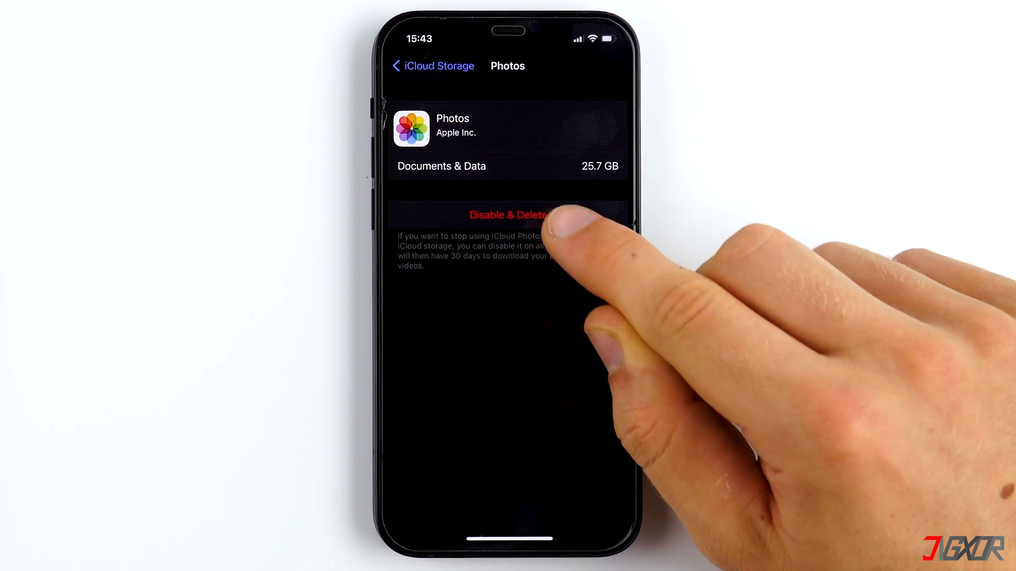
pyautogui.click(508, 215)
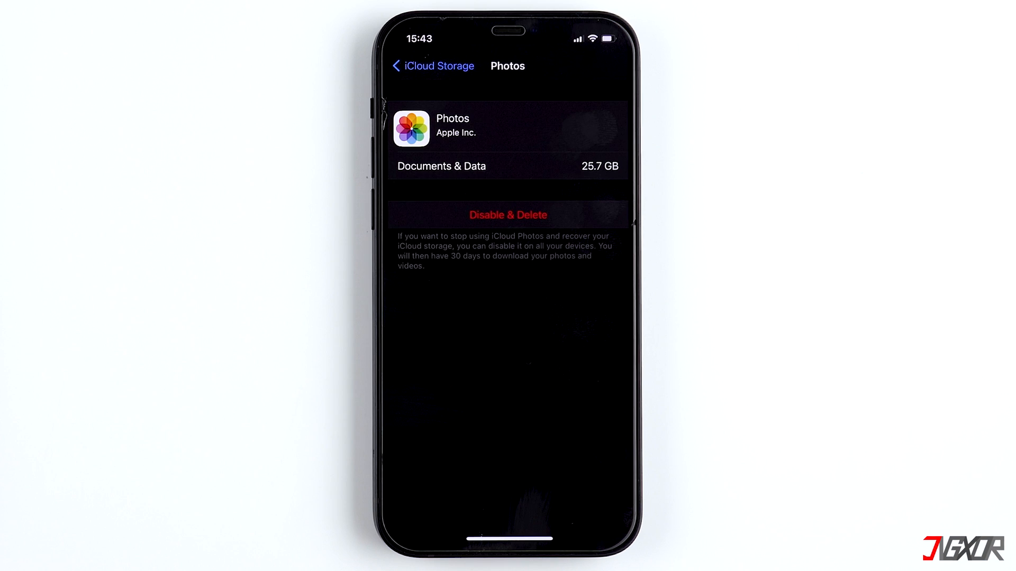
pyautogui.click(508, 215)
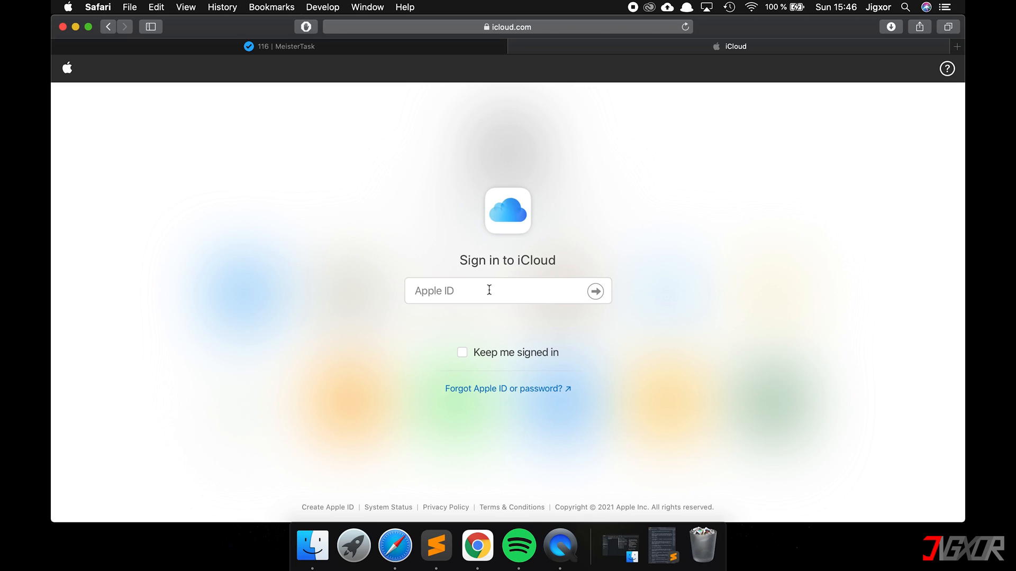
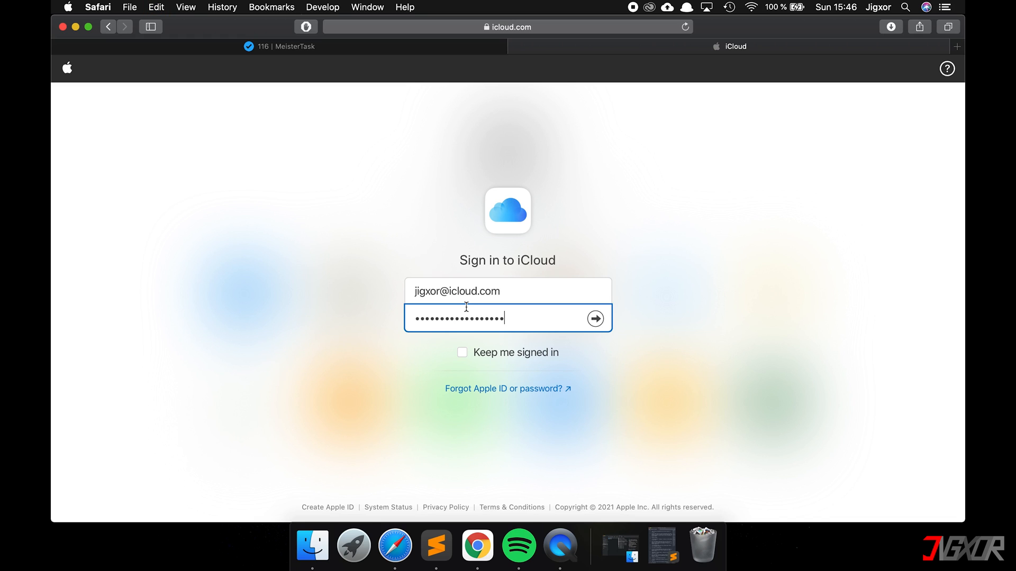
pyautogui.click(595, 318)
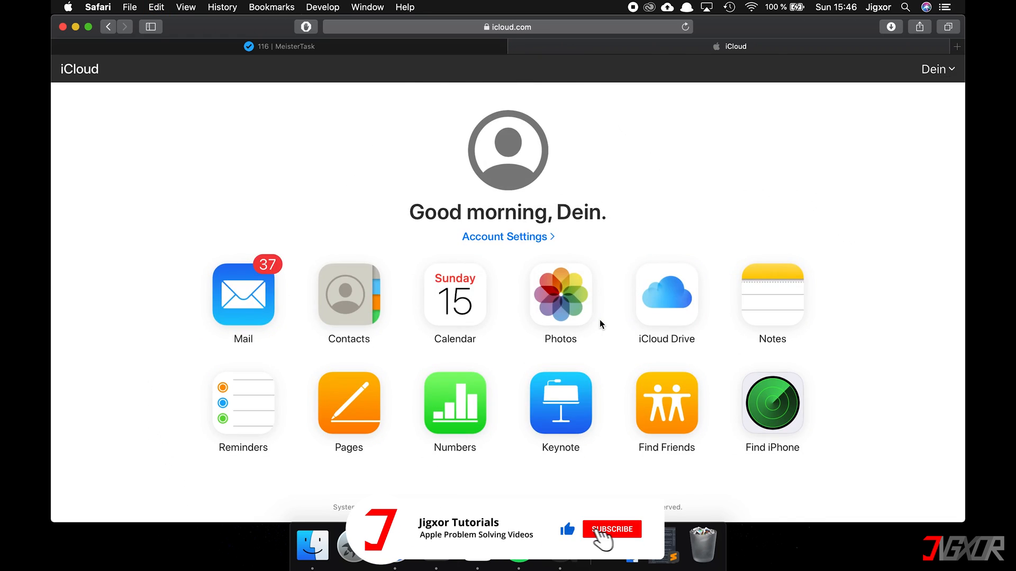
pyautogui.click(561, 296)
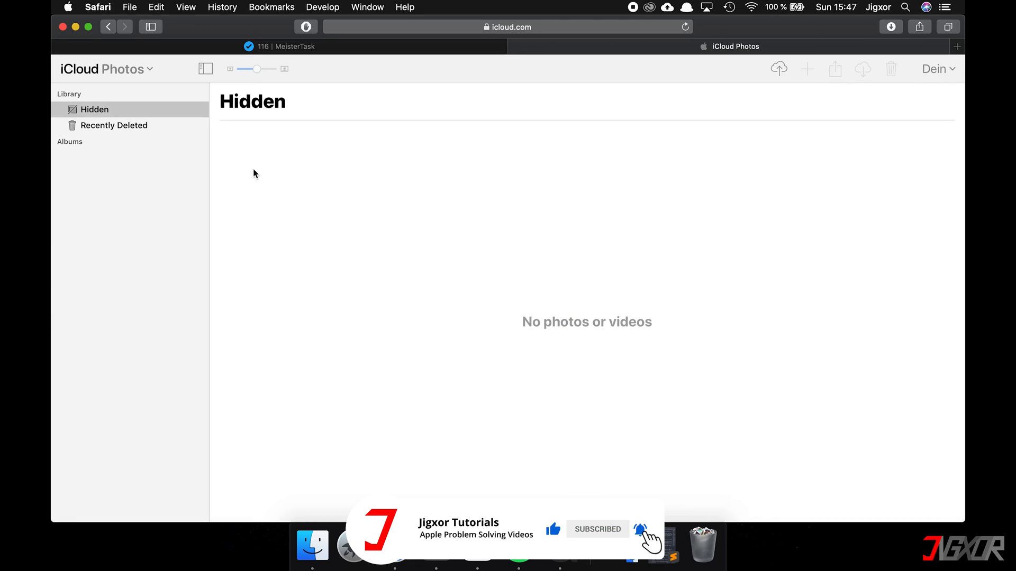